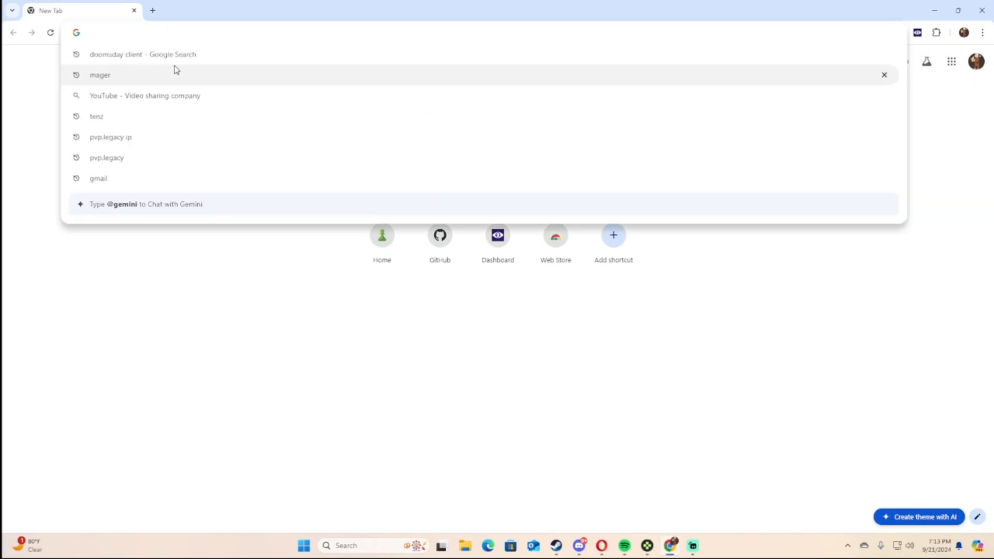
Step: Download the DoomsDay Client loader jar from the DoomsDay site in Chrome
left_click(142, 54)
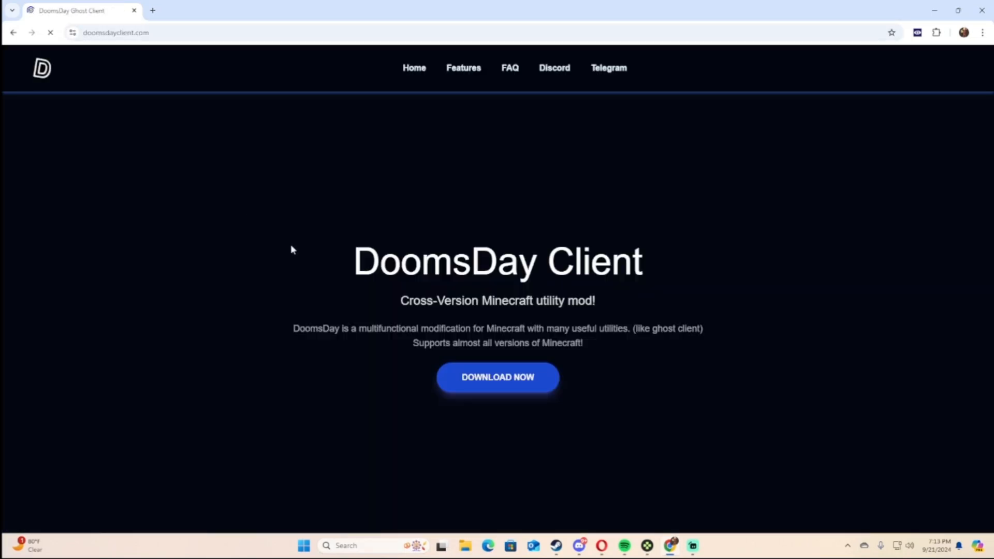
left_click(498, 377)
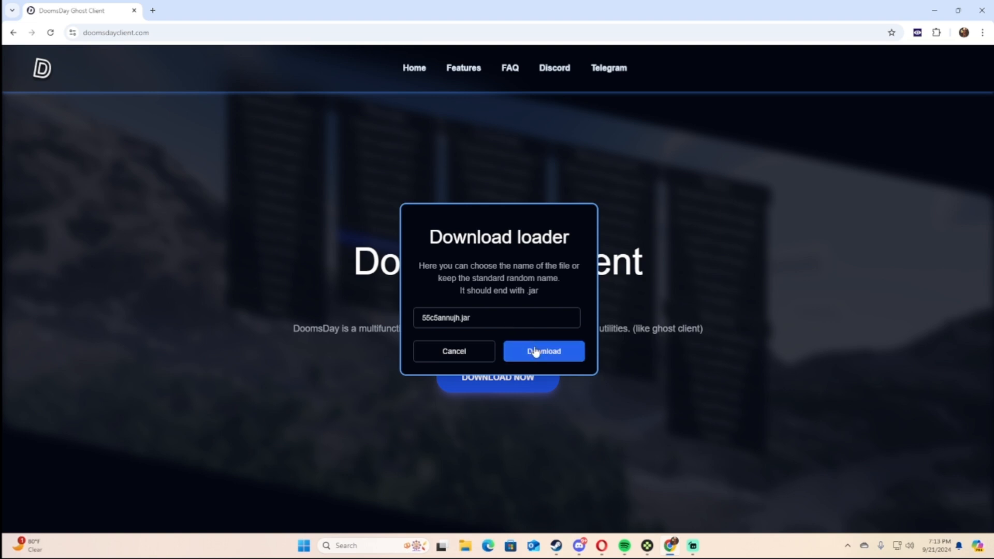
left_click(543, 351)
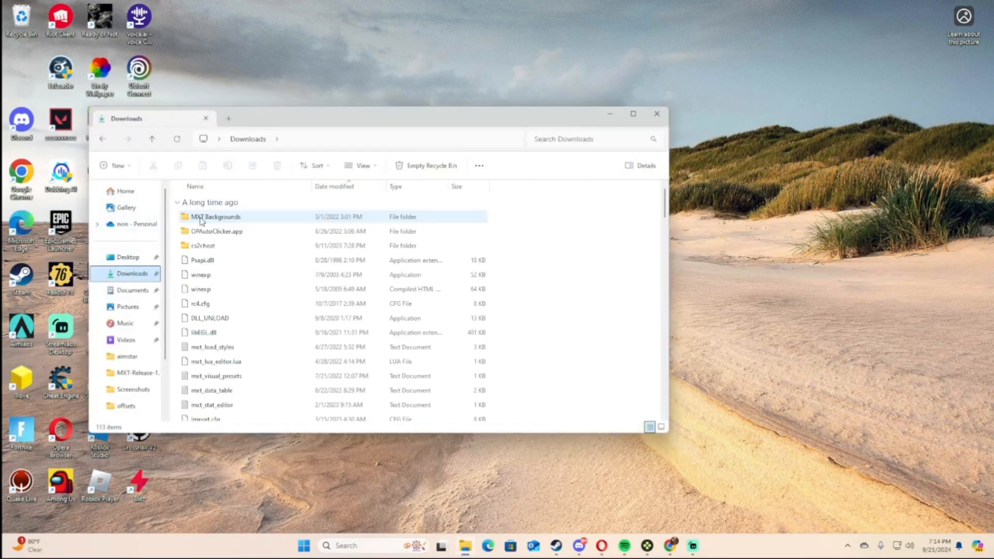
Step: Locate the 55c5annujh loader jar under Today in Downloads, then minimize the window
scroll("down", 3)
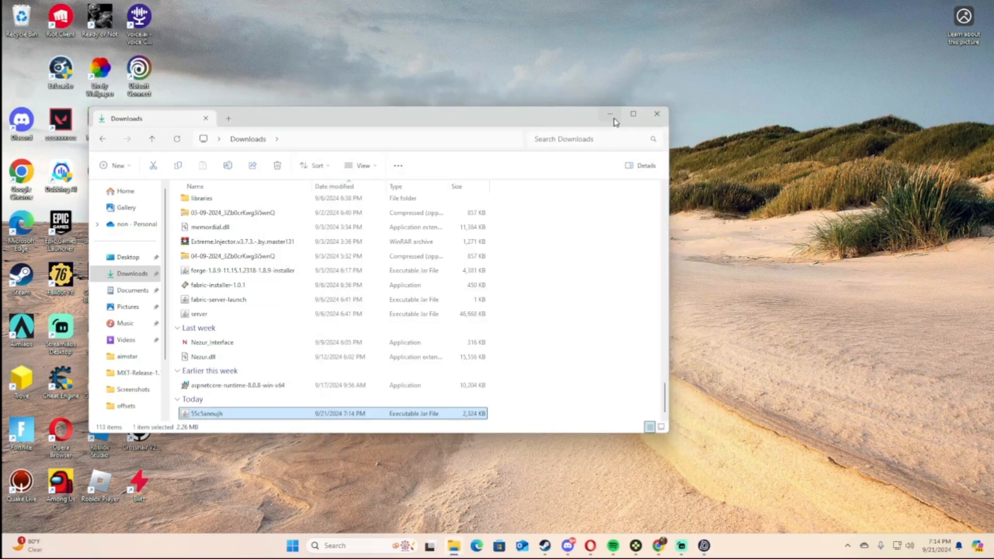
left_click(292, 546)
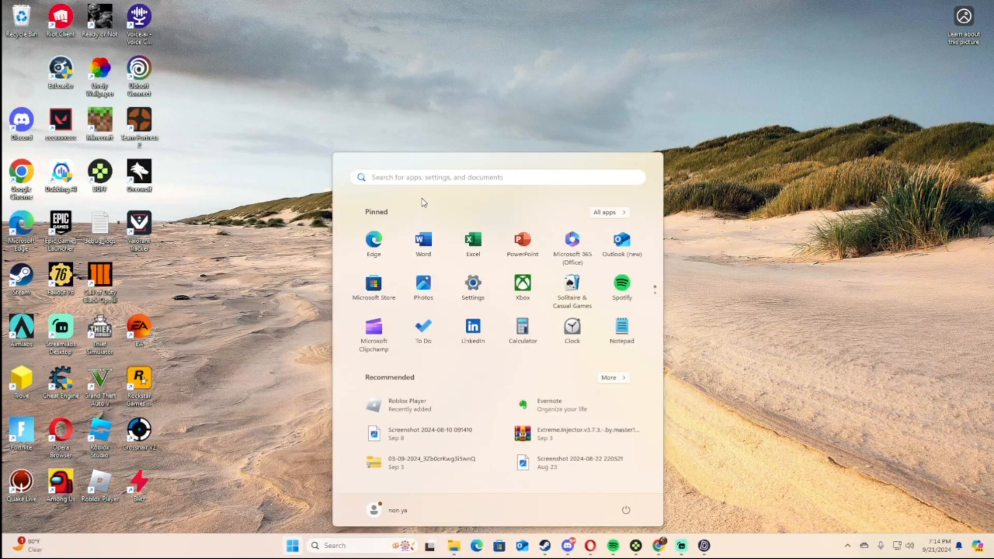
Step: Search the Start menu for 'minecraft Launcher' to start Minecraft 1.21.1
type("minecraft Launcher")
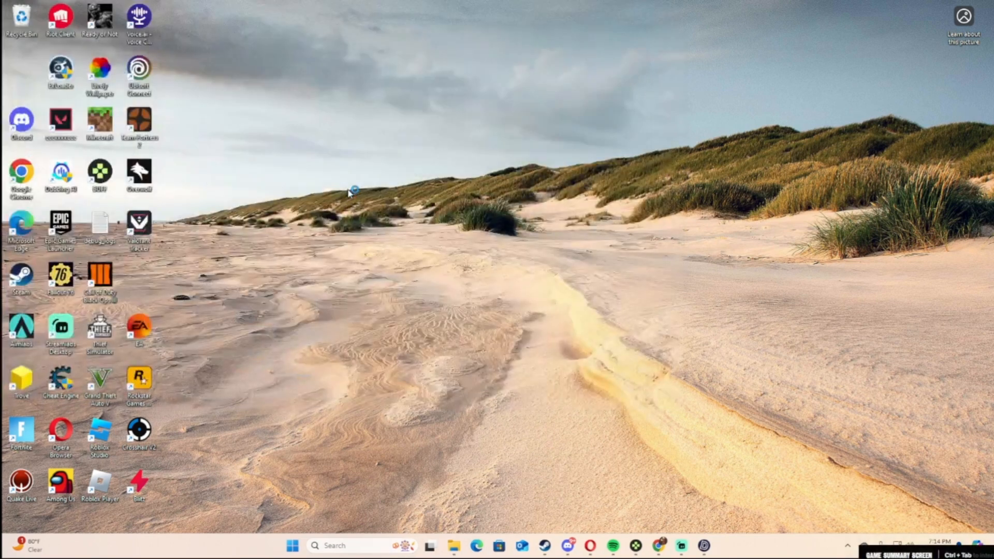
mouse_move(799, 512)
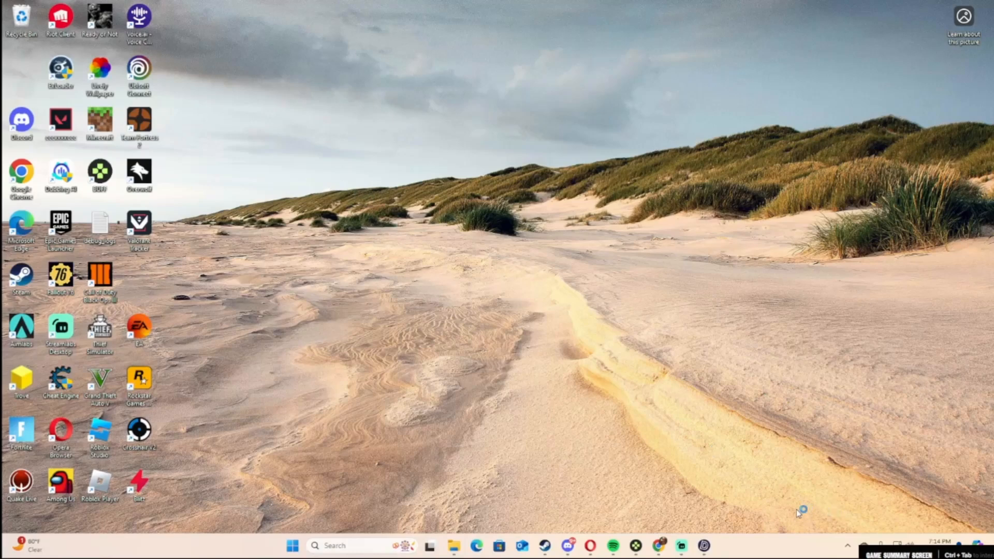
mouse_move(680, 486)
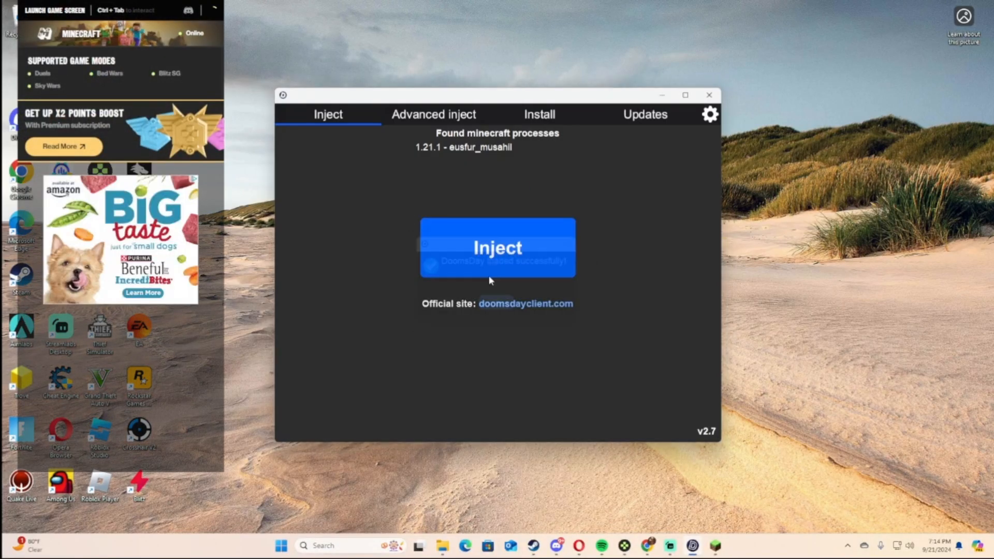
Step: Review the Install, Advanced inject and Updates tabs, then inject DoomsDay into Minecraft
left_click(539, 114)
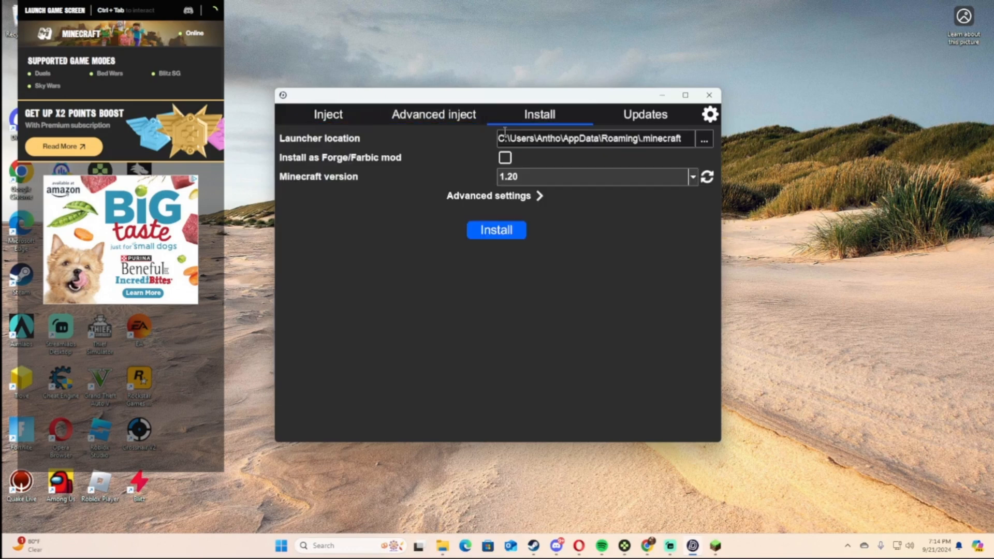
left_click(434, 115)
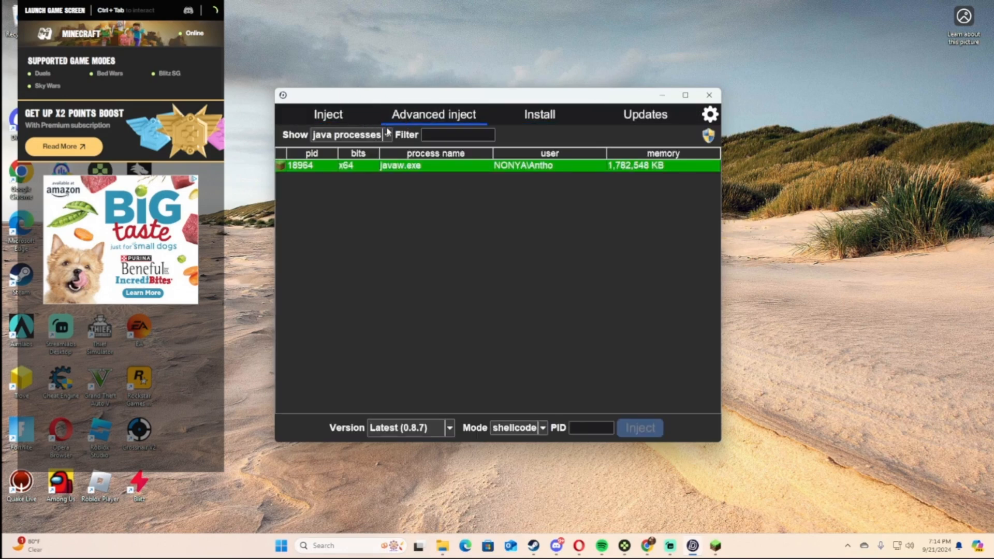
left_click(539, 115)
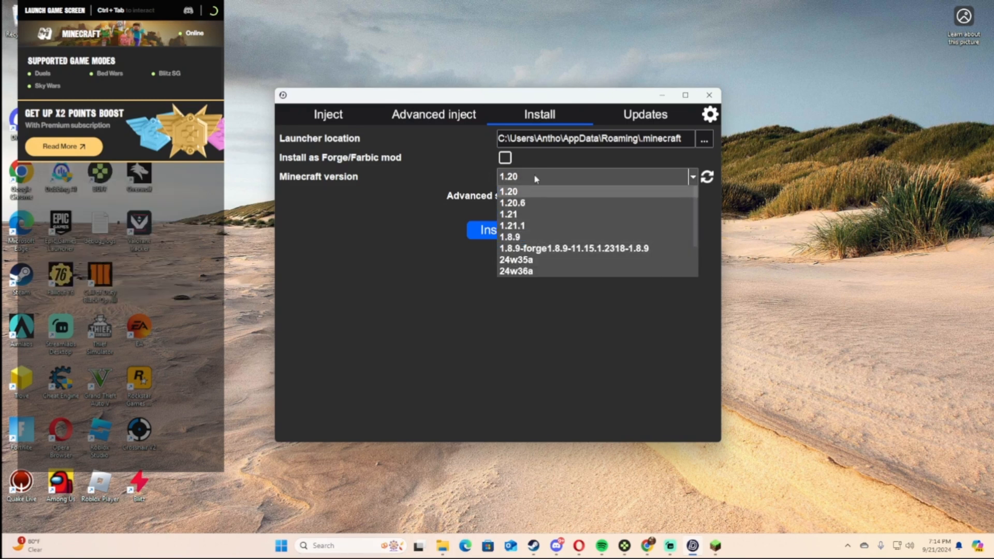
left_click(508, 192)
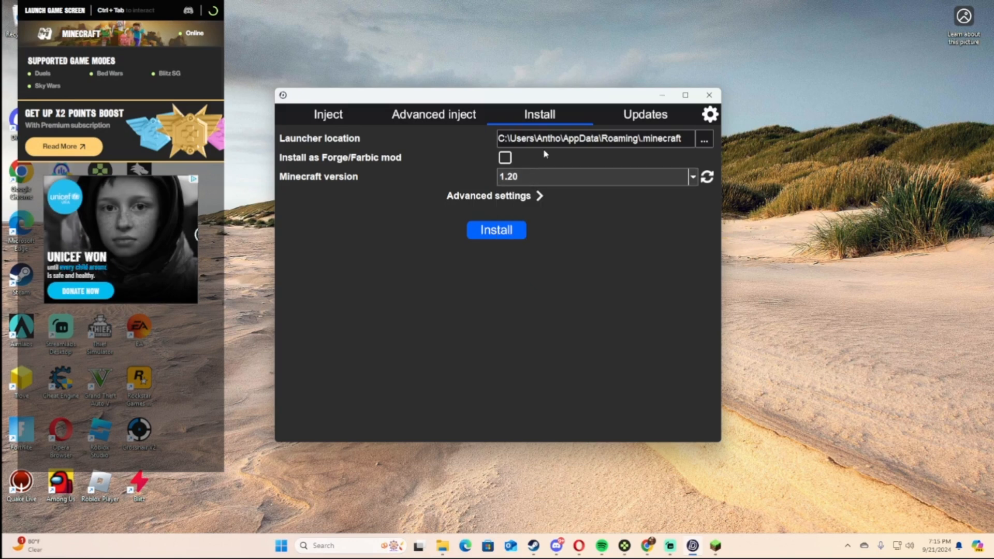
left_click(644, 114)
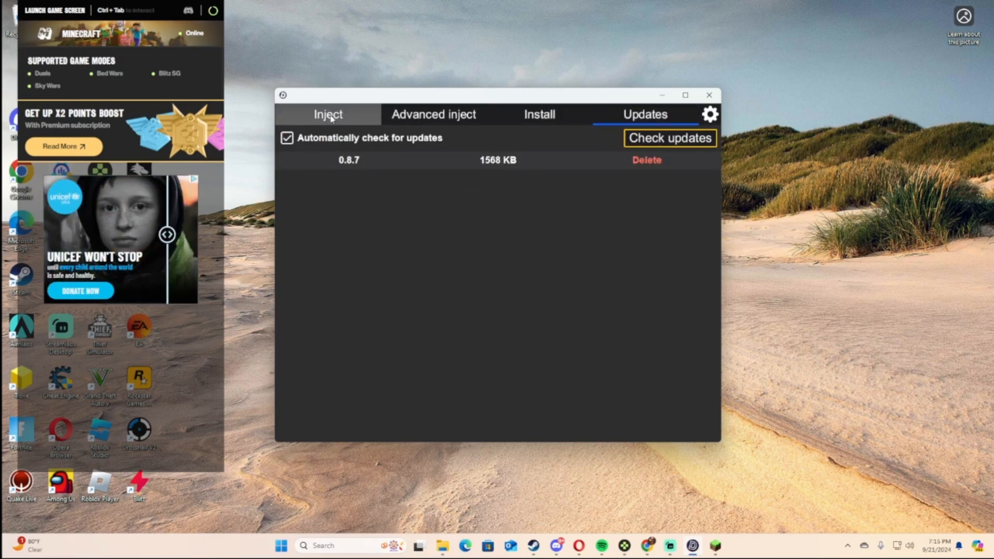
left_click(328, 114)
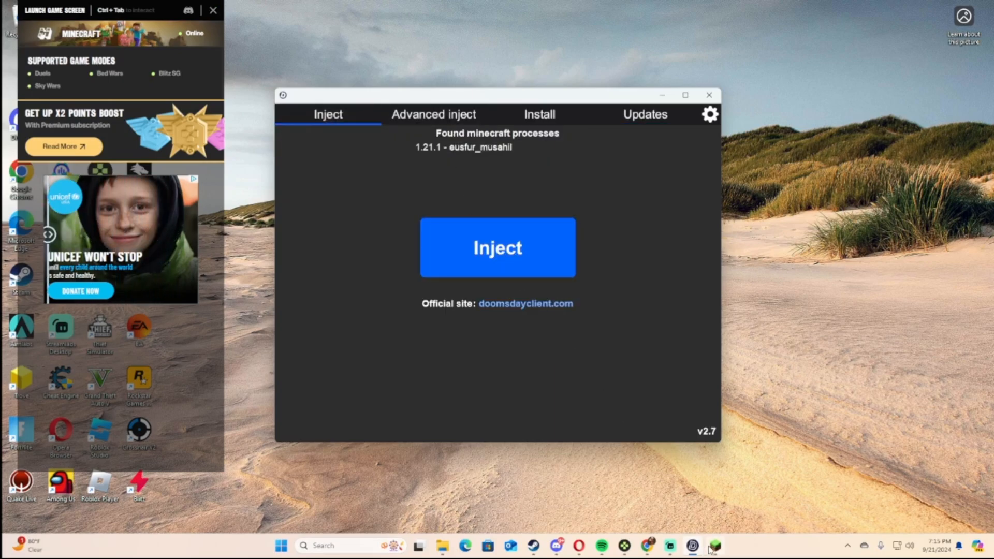
left_click(497, 247)
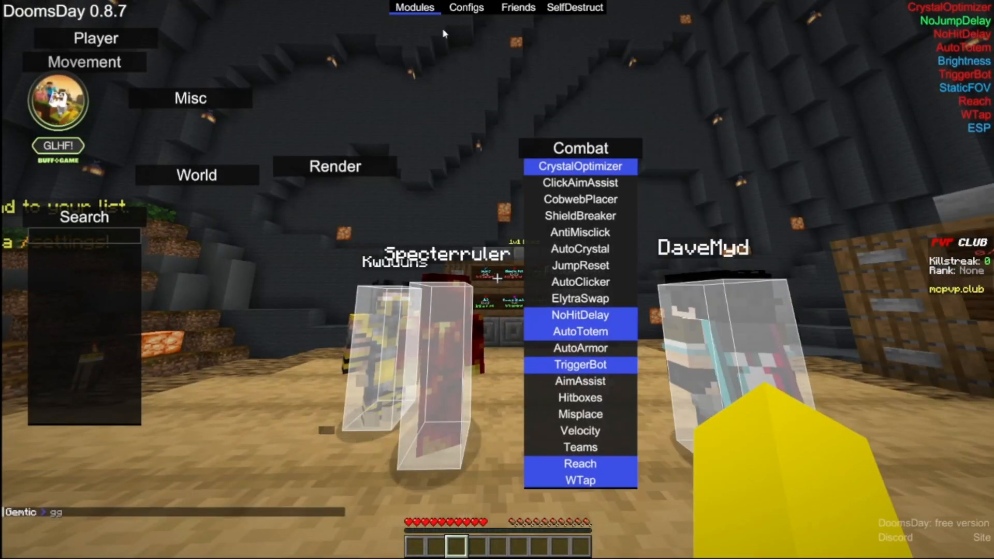
Step: Open the DoomsDay ClickGUI and view the Combat modules and Configs manager
left_click(466, 7)
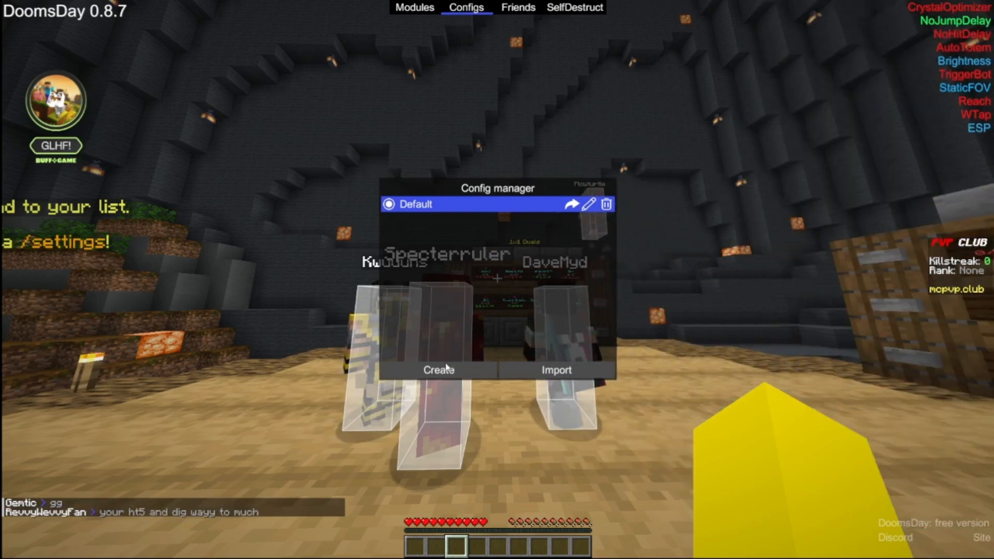
left_click(438, 370)
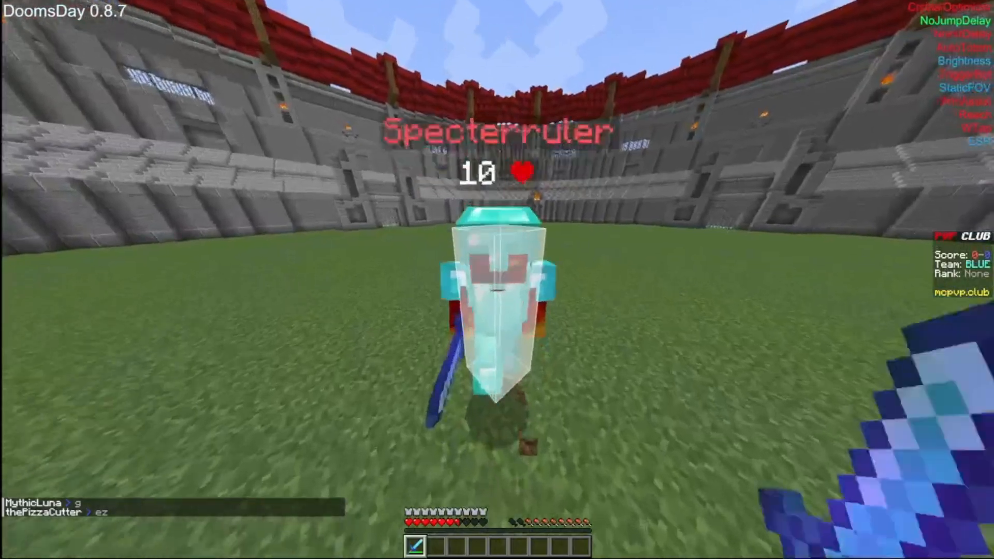
Step: Attack the arena opponent with the sword until the duel is won
left_click(498, 279)
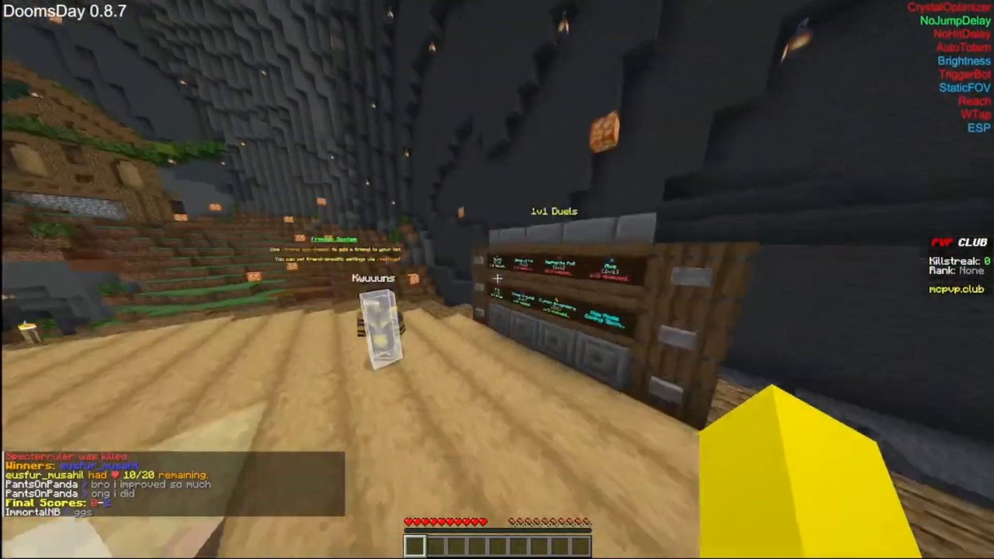
Step: Close the DoomsDay menu and head through the lobby toward the Kit Creator
left_click(467, 7)
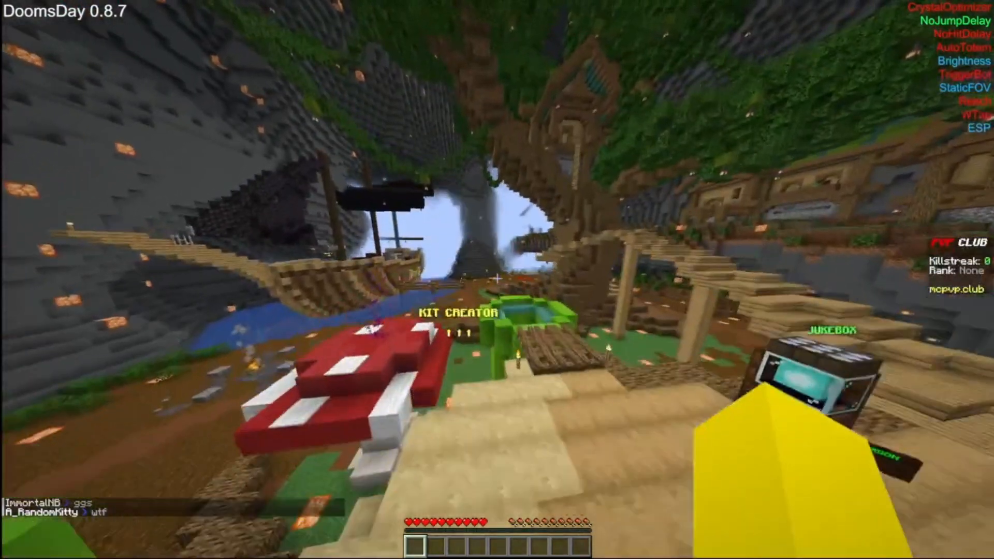
key("Escape")
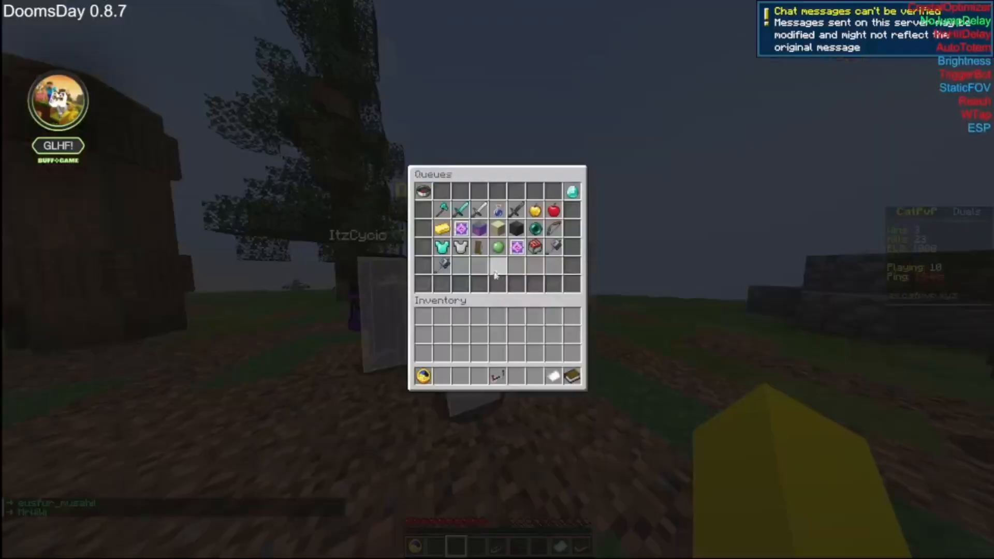
mouse_move(477, 209)
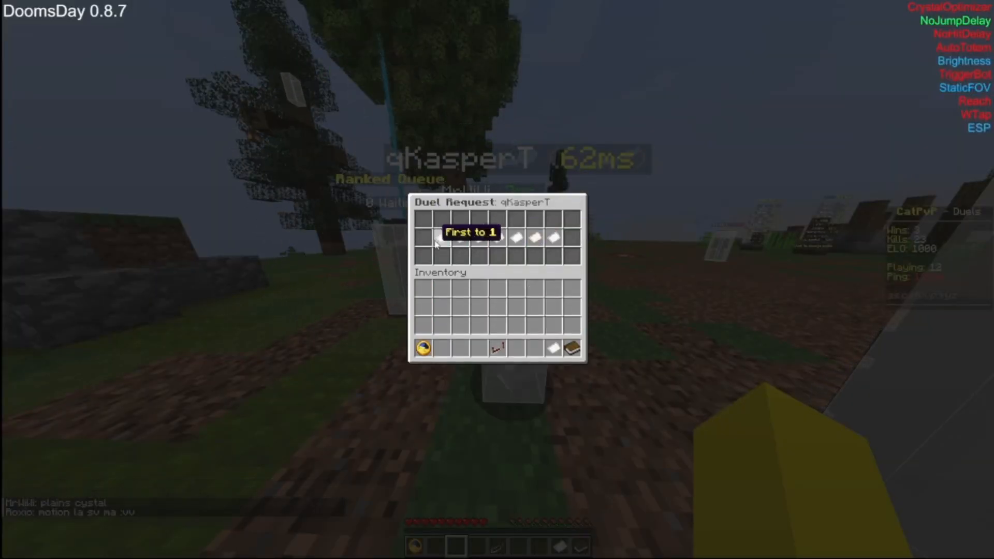
Step: Send a First to 1 duel request and win the match 1–0
left_click(471, 233)
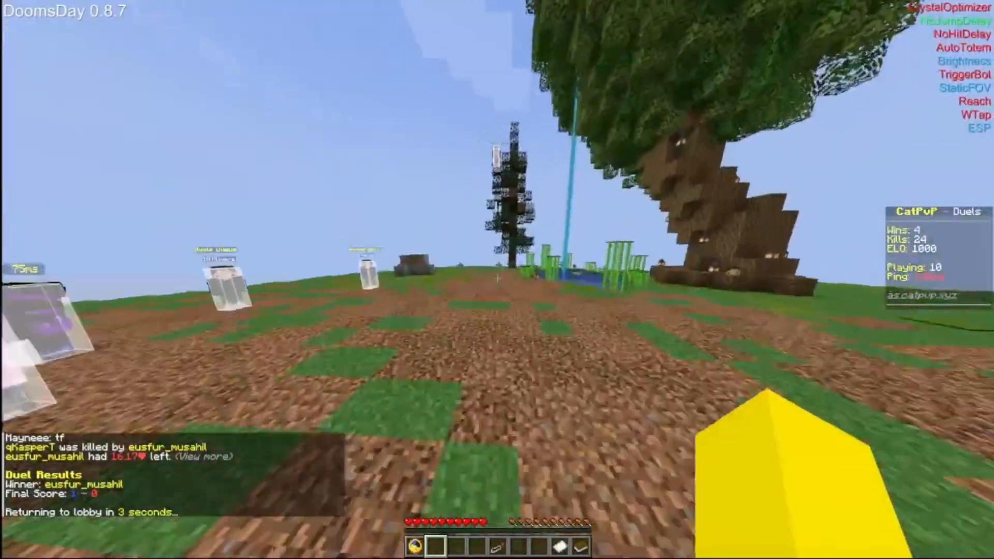
Step: Open the DoomsDay Modules list and search 'fov' to find StaticFOV
left_click(466, 7)
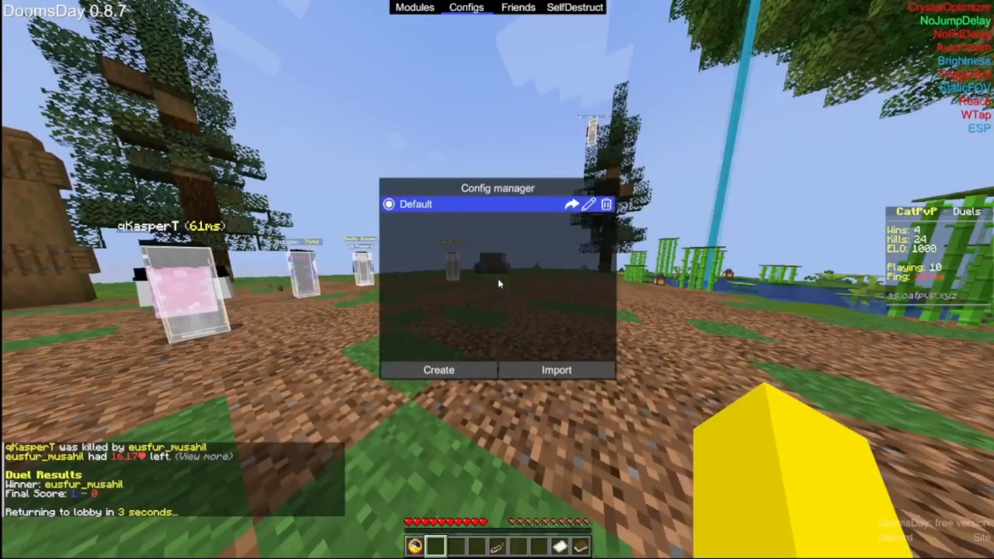
left_click(414, 7)
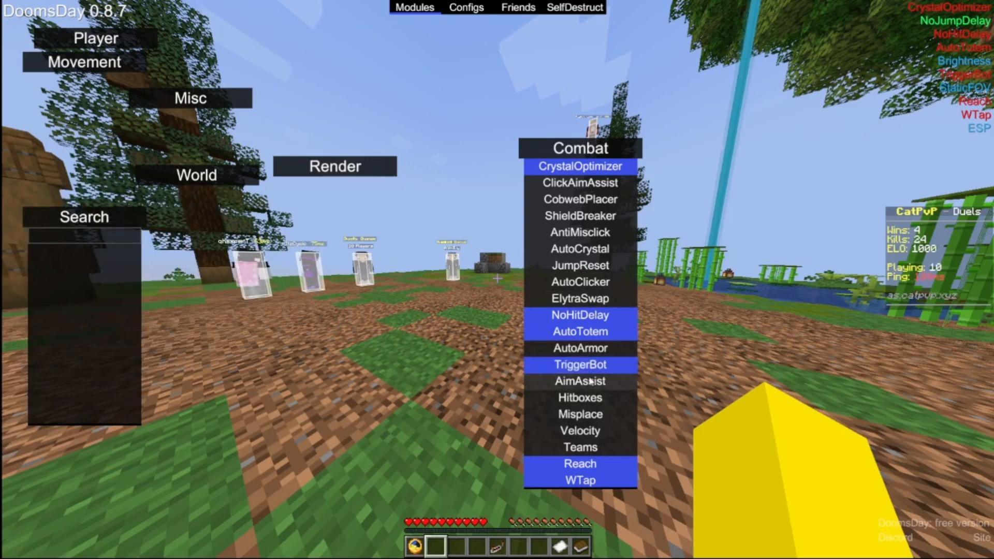
type("f")
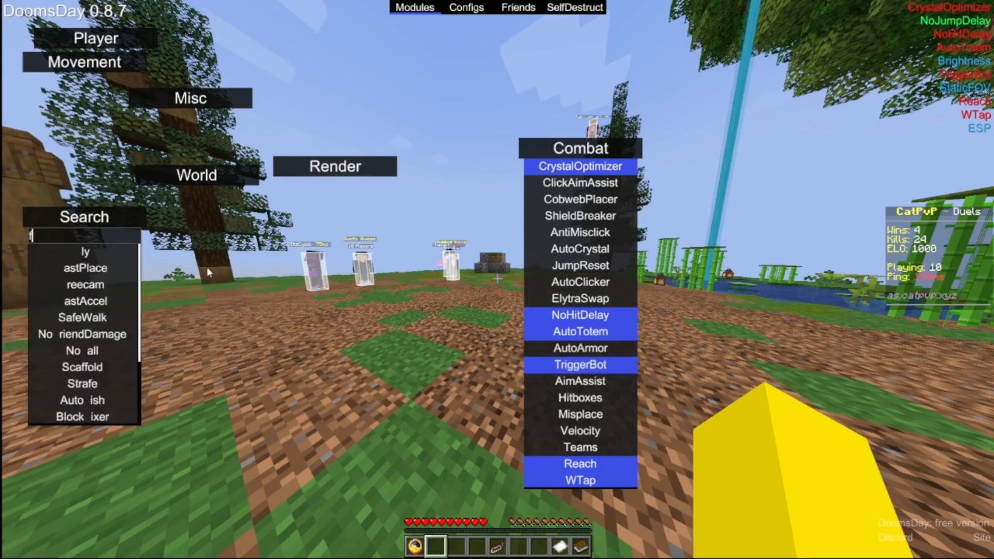
type("ov")
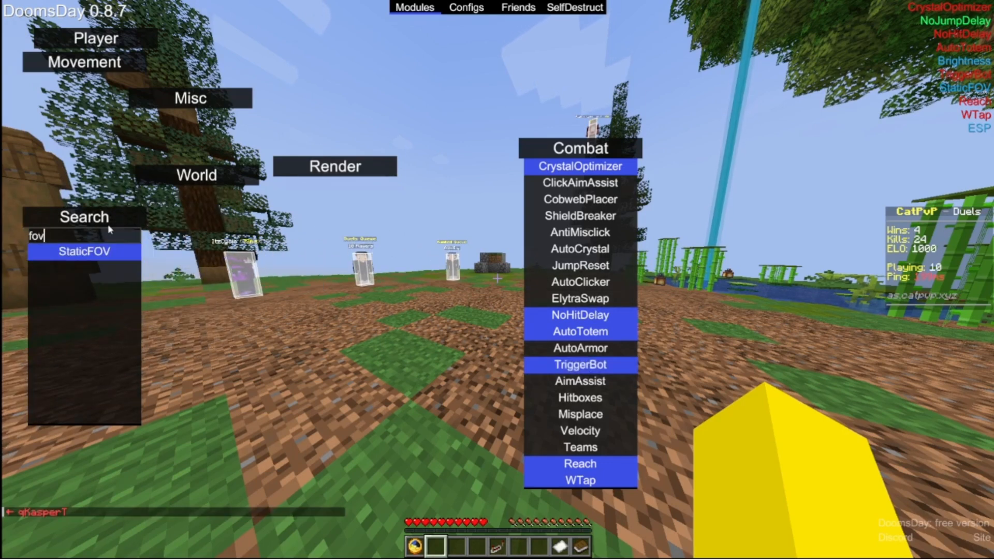